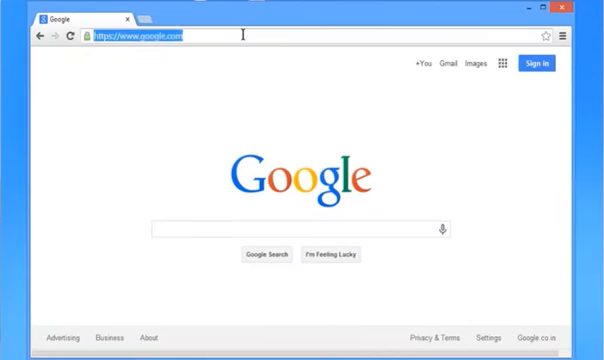
Go to plus.google.com and sign in with the adambaki account to load the Google+ feed.
{"action": "type", "text": "plus.google.com/?gpsrc%3Dg"}
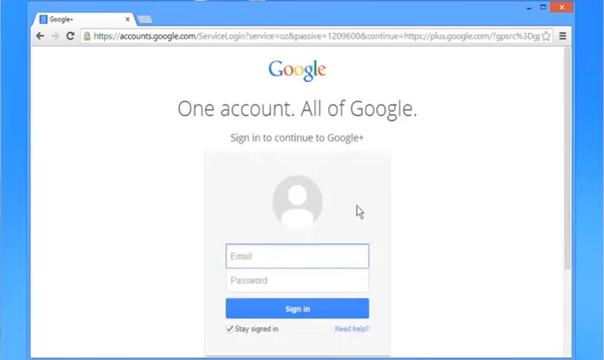
{"action": "type", "text": "adambaki"}
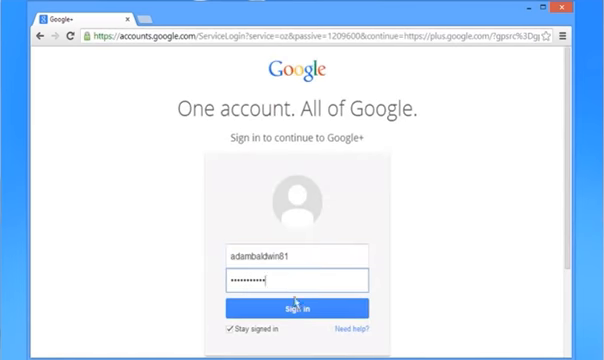
{"action": "left_click", "coordinate": [284, 308]}
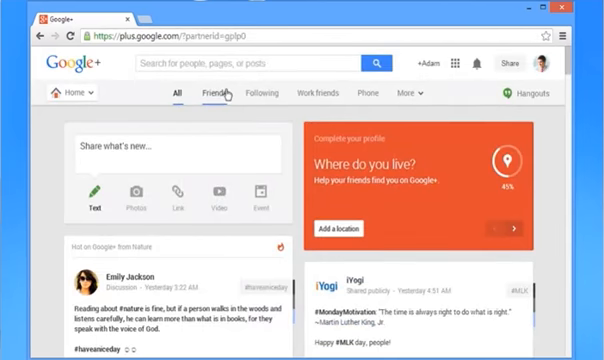
Open a fresh empty browser tab alongside the Google+ session.
{"action": "left_click", "coordinate": [210, 92]}
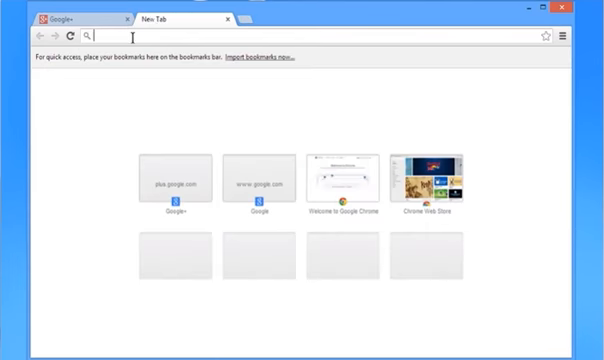
Load mail.google.com in the new tab and start a blank Compose message.
{"action": "type", "text": "mail.google.com/mail/u/0/?shva=1#inbox"}
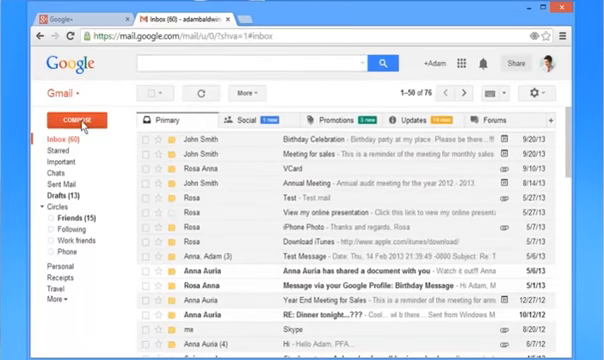
{"action": "left_click", "coordinate": [72, 122]}
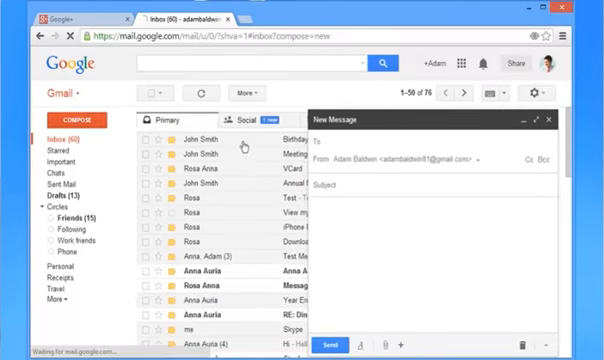
Address the draft to the Google+ contact 'J', subject 'Party!', body 'I'm planning a get together…'.
{"action": "type", "text": "Jack Smith (Google+"}
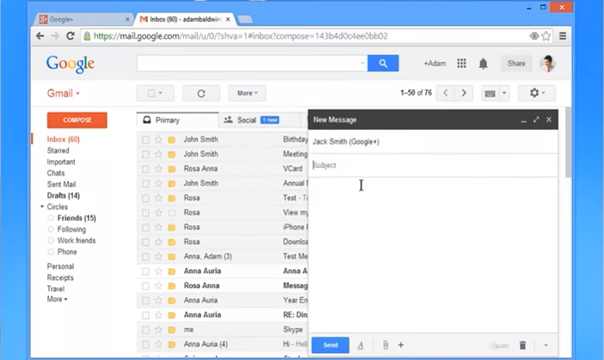
{"action": "type", "text": "Party!"}
{"action": "left_click", "coordinate": [432, 256]}
{"action": "type", "text": "Hi Jack,"}
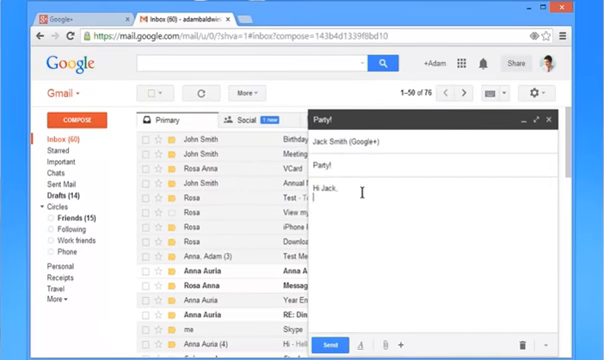
{"action": "type", "text": "I'm planning a get together a"}
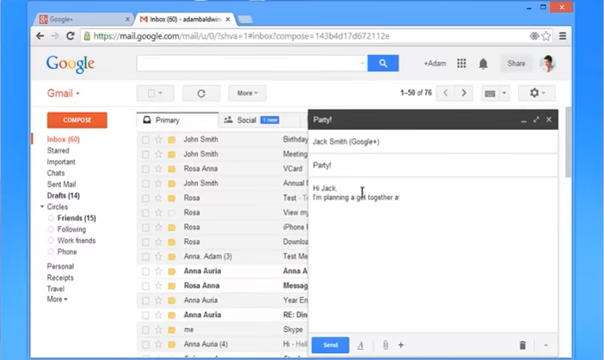